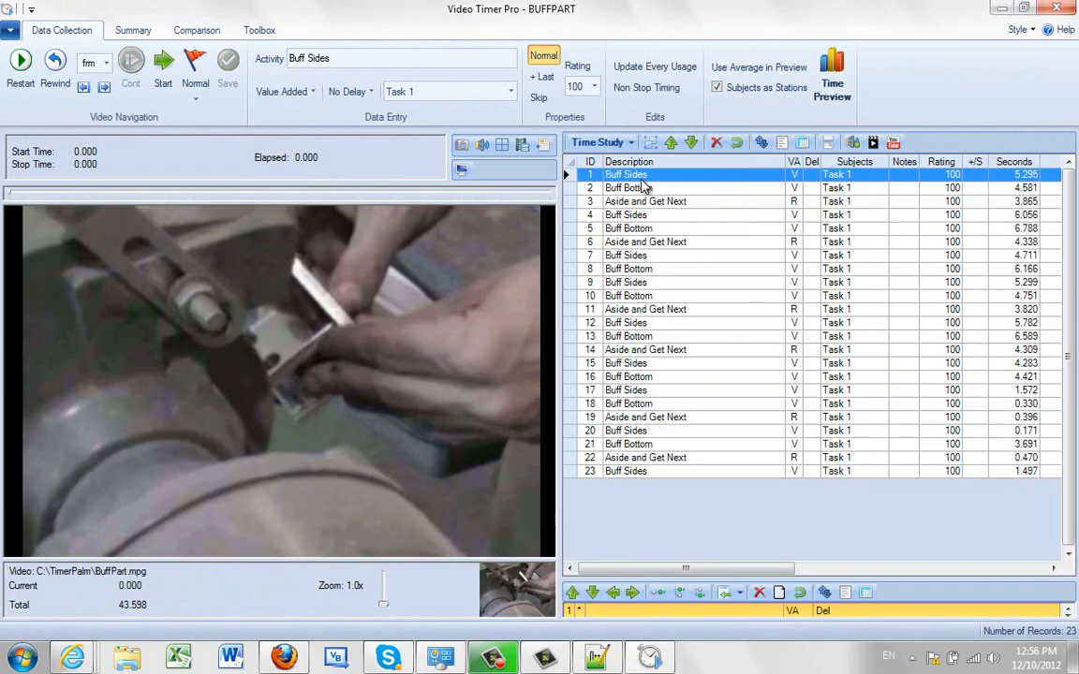
Step: Show the Summary view with Average Time and Use Subjects as Stations kept for the buffing study
left_click(131, 30)
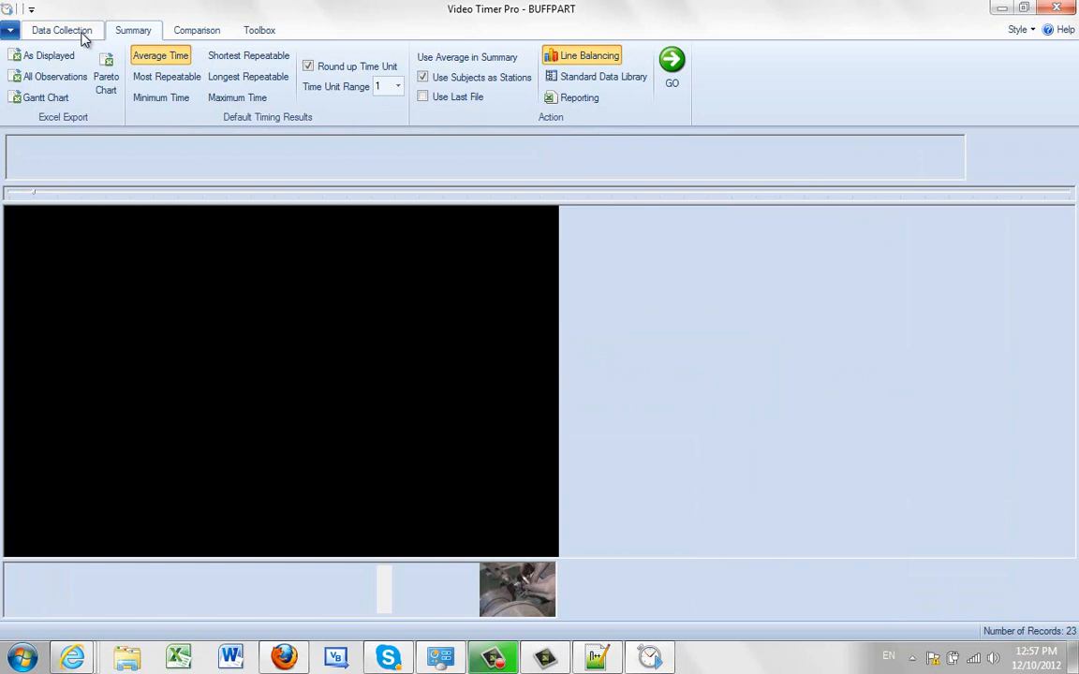